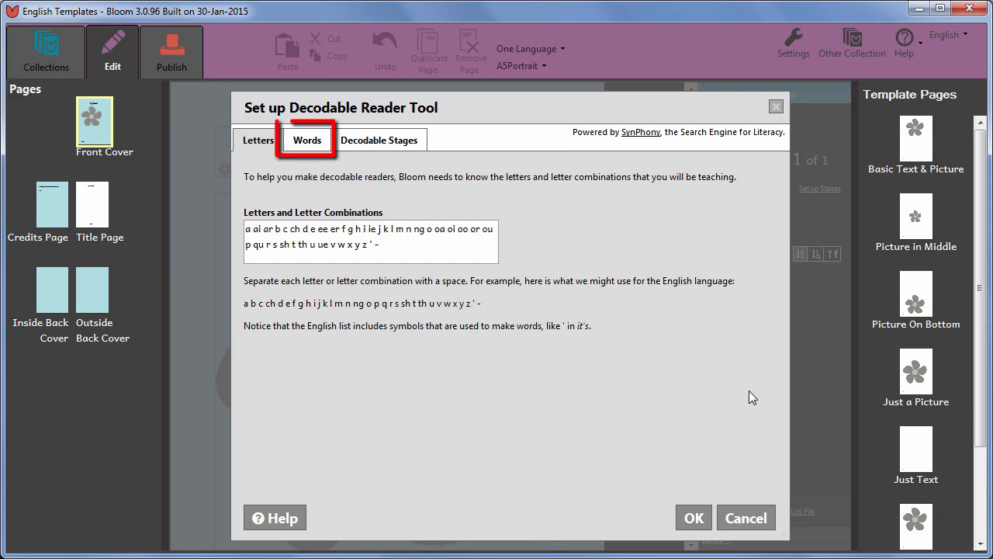
{"action": "mouse_move", "coordinate": [761, 397]}
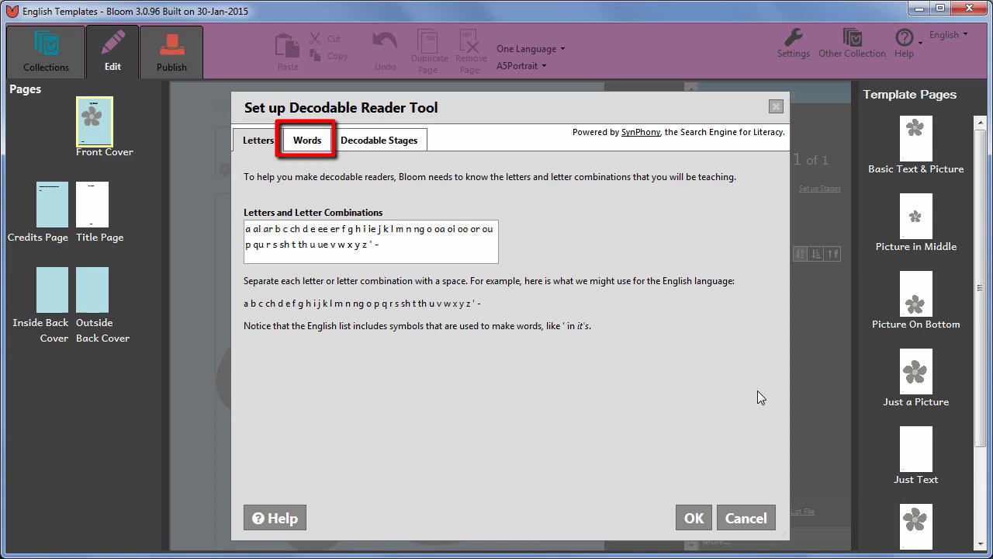
Step: Switch the Decodable Reader setup to the Words tab, showing the empty word list and sample texts area
{"action": "left_click", "coordinate": [306, 139]}
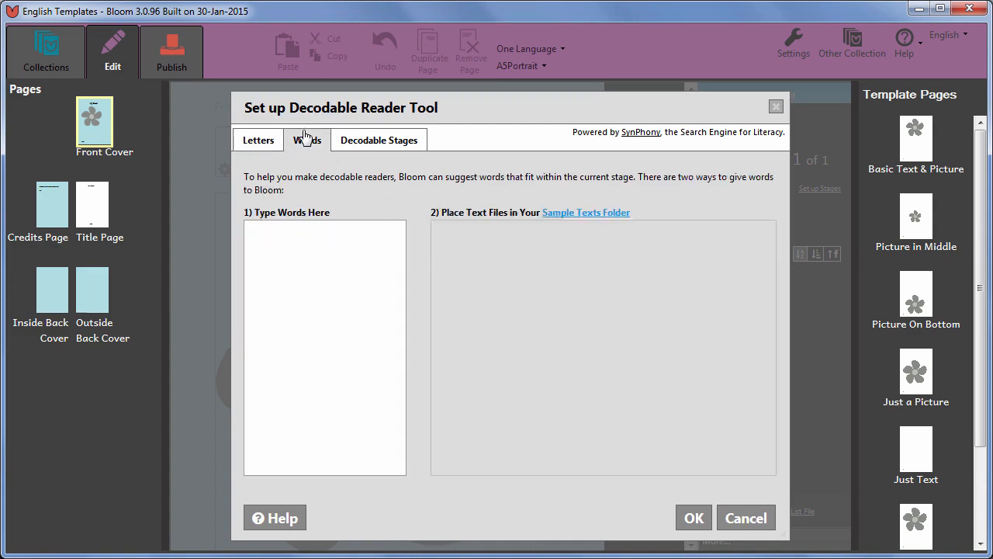
{"action": "mouse_move", "coordinate": [624, 222]}
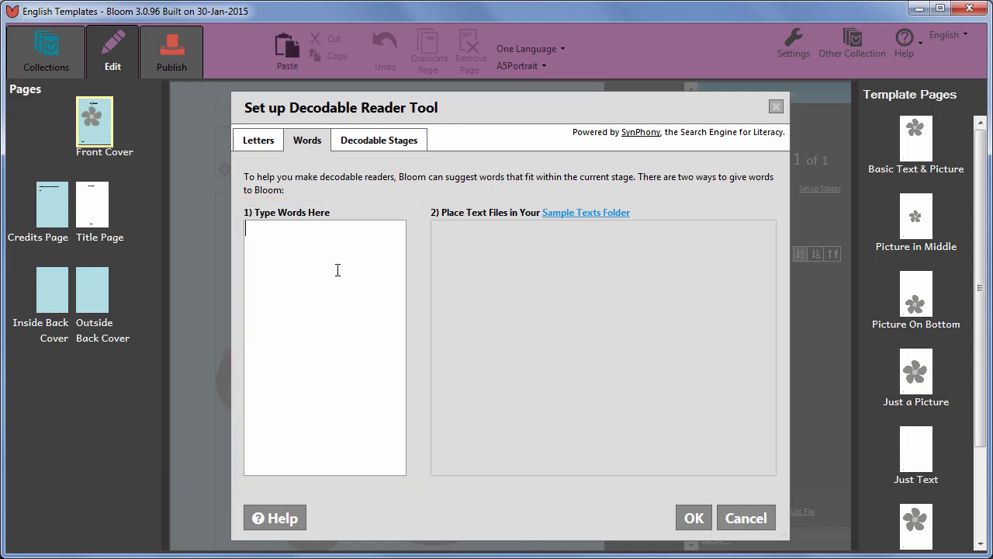
Step: Enter the words here, are, some and words on separate lines in the word list
{"action": "type", "text": "here"}
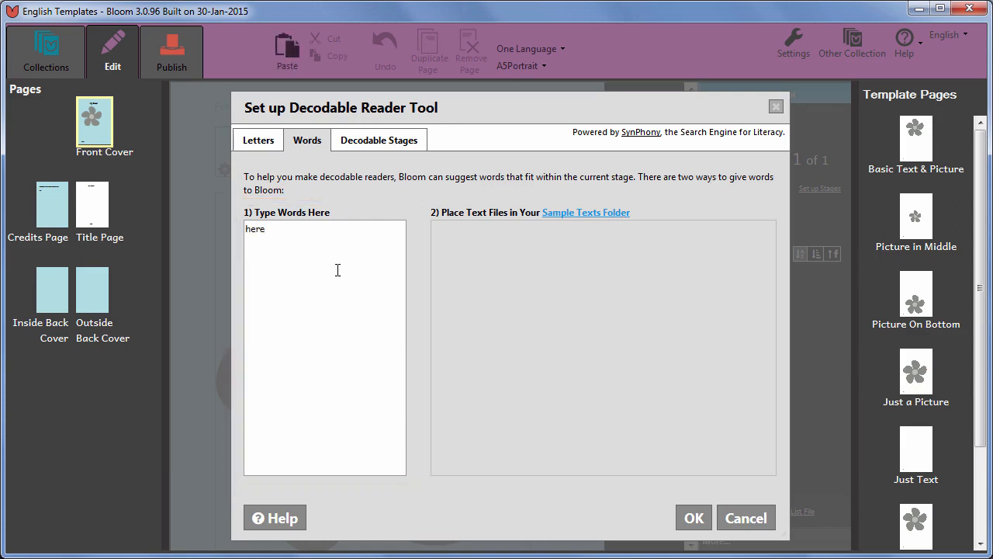
{"action": "type", "text": "are"}
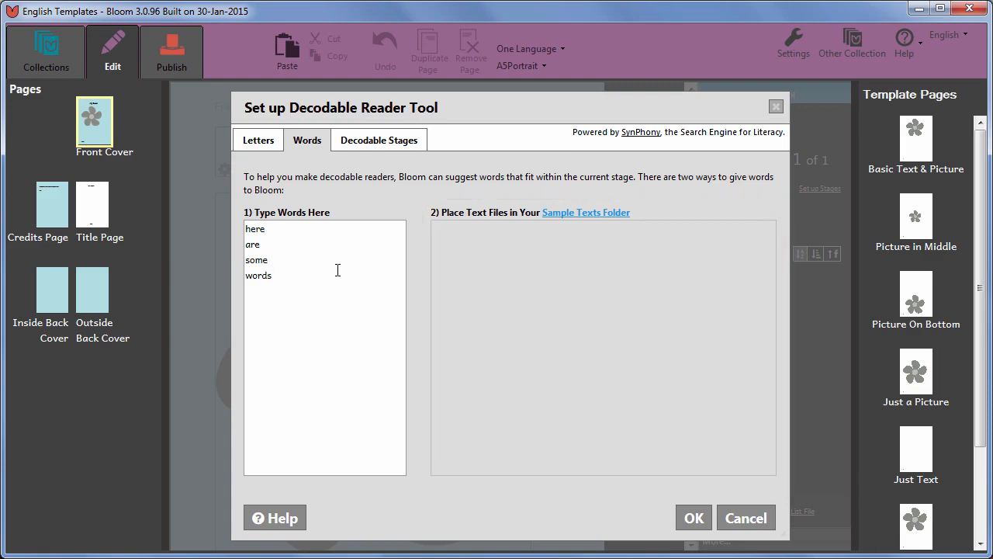
{"action": "left_click", "coordinate": [271, 275]}
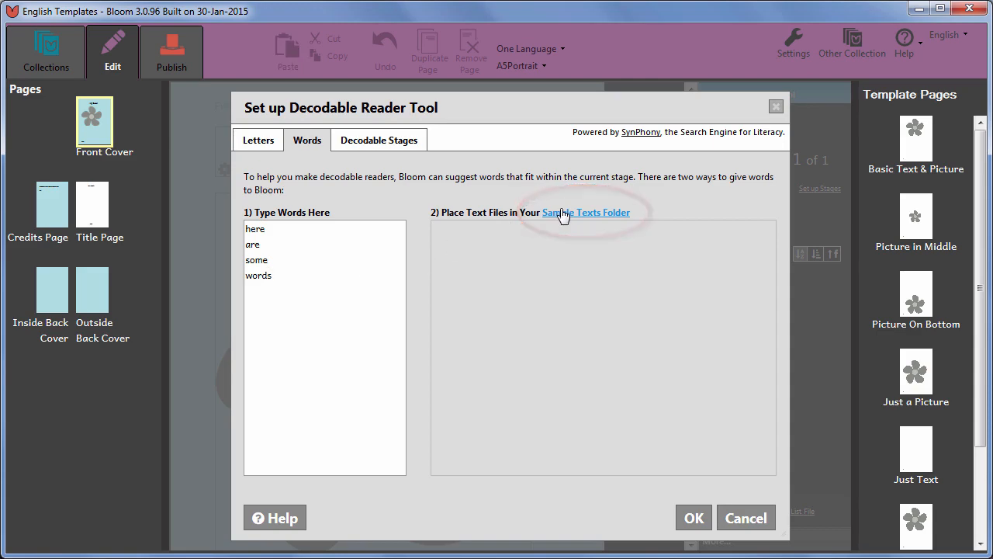
Step: Open the empty Sample Texts folder from the Decodable Reader setup
{"action": "left_click", "coordinate": [587, 212]}
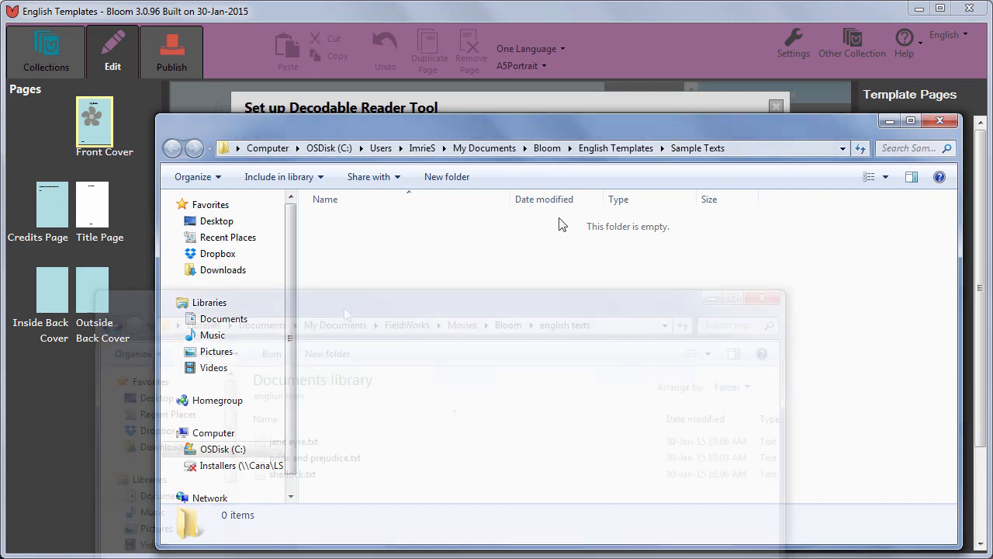
Step: Copy jane eyre.txt from english texts into Sample Texts, then close both folder windows
{"action": "left_click", "coordinate": [337, 415]}
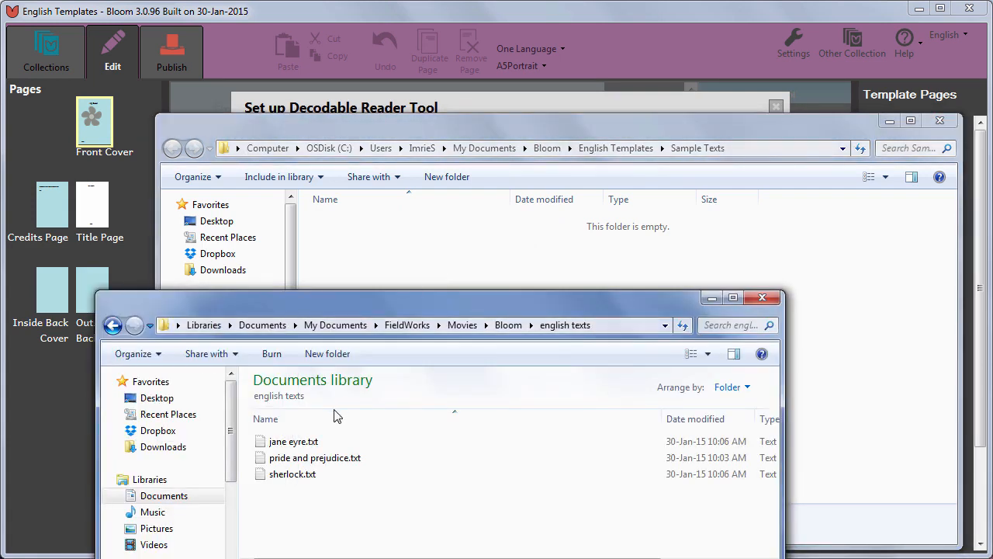
{"action": "left_click", "coordinate": [293, 441]}
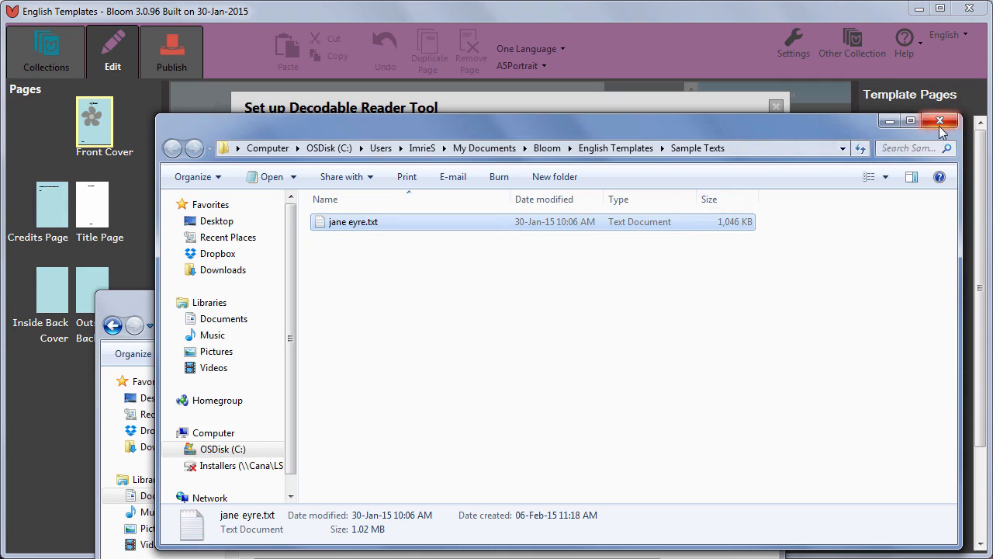
{"action": "left_click", "coordinate": [941, 121]}
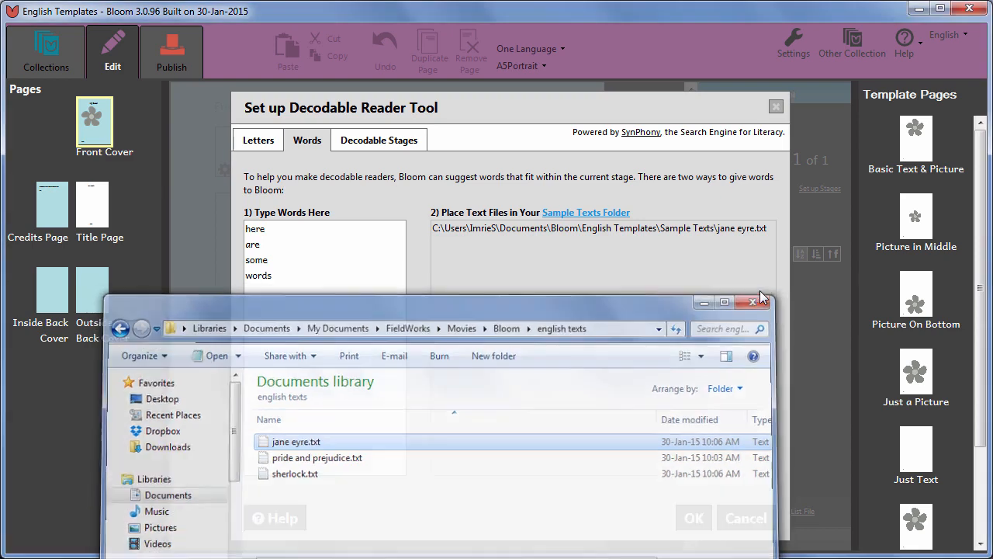
{"action": "left_click", "coordinate": [751, 302]}
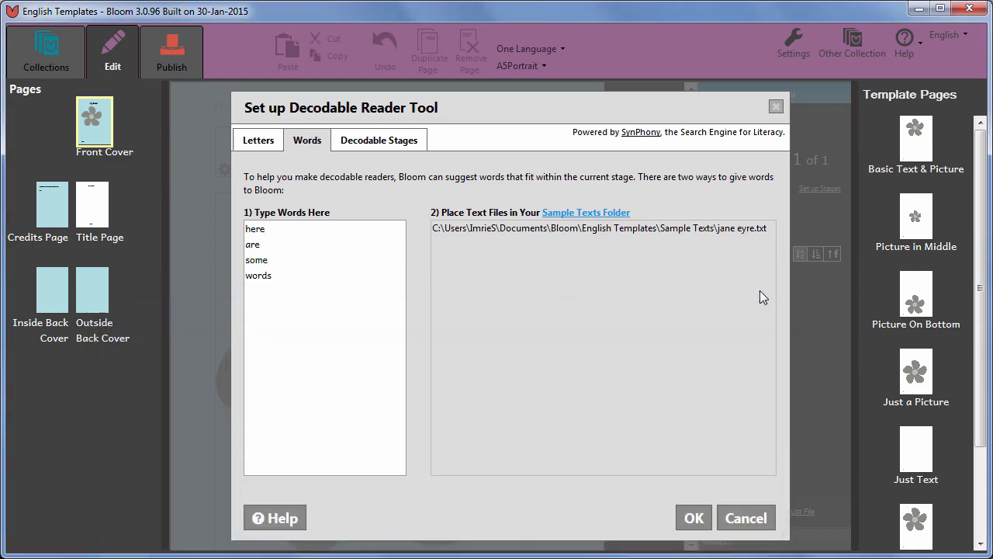